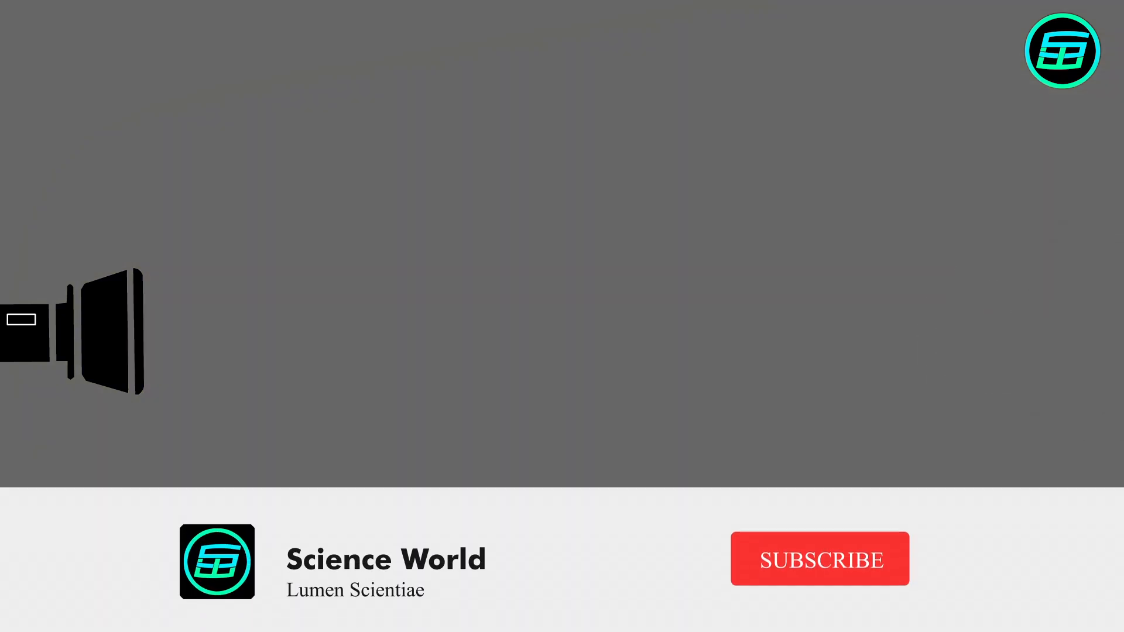
pyautogui.click(820, 558)
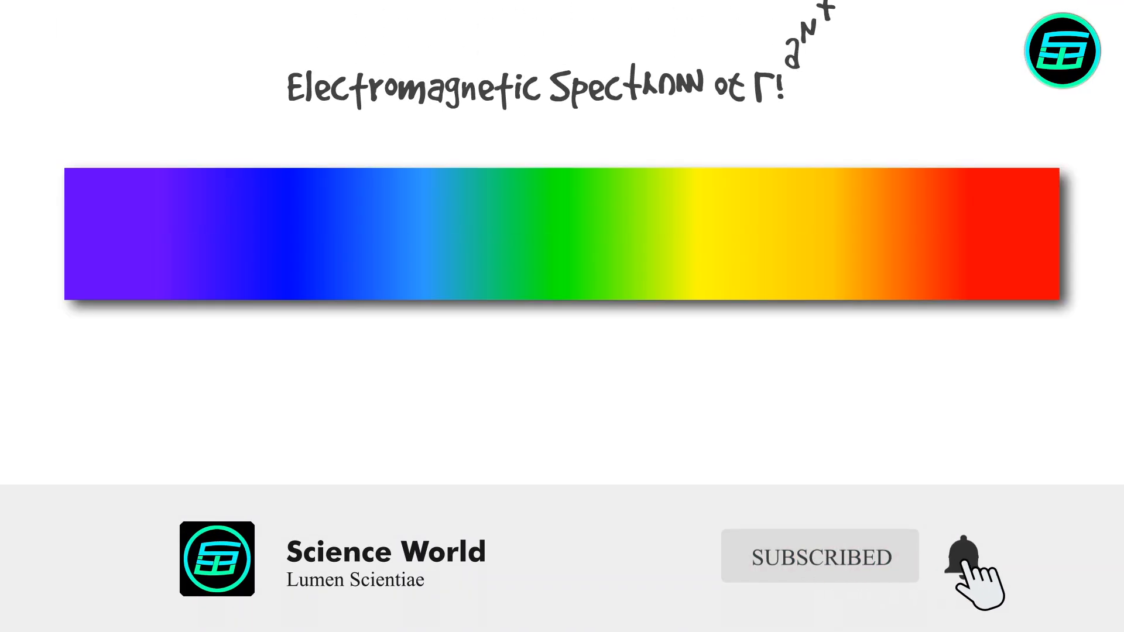